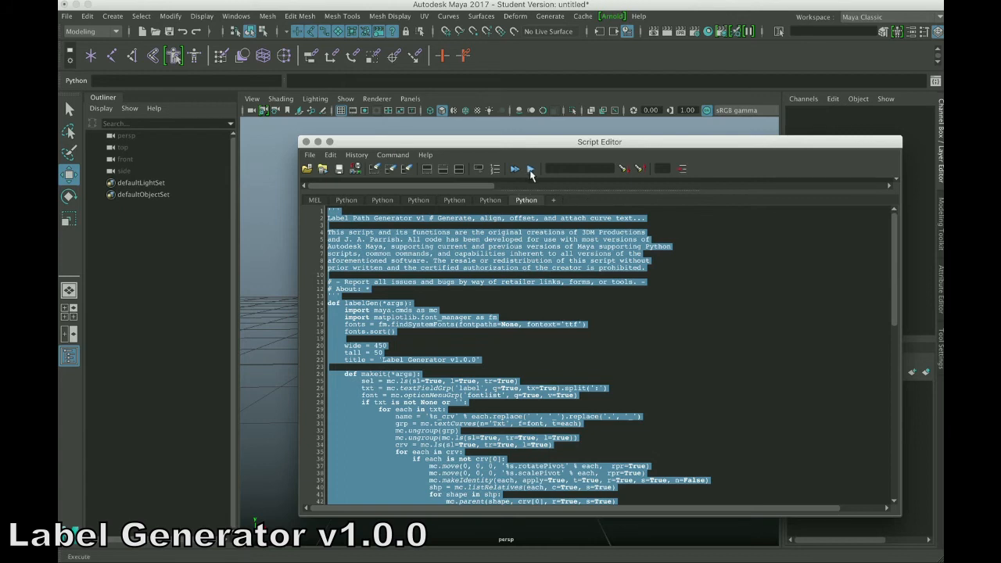
{"action": "mouse_move", "coordinate": [532, 169]}
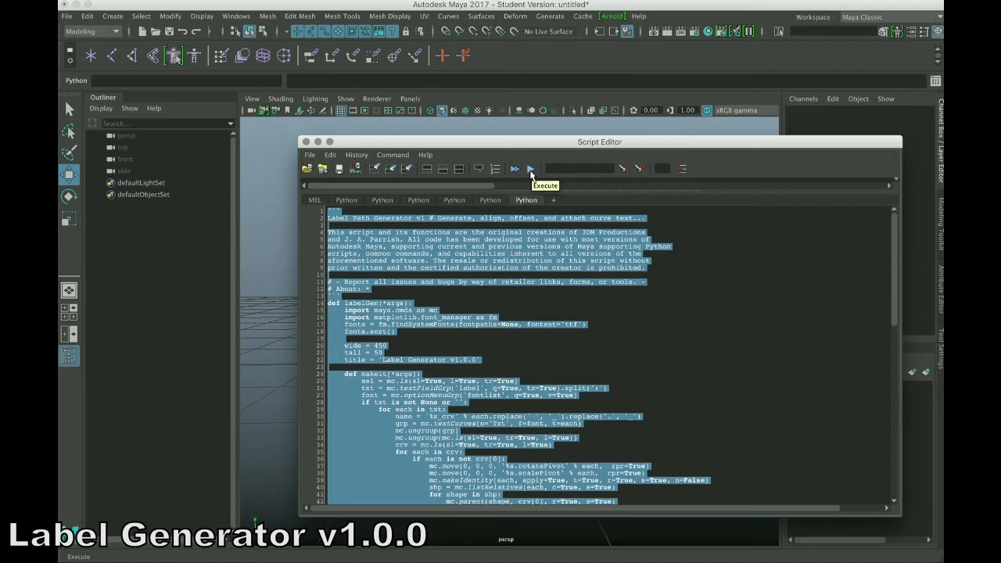
Execute the Label Generator script and move its window to the upper left
{"action": "left_click", "coordinate": [530, 169]}
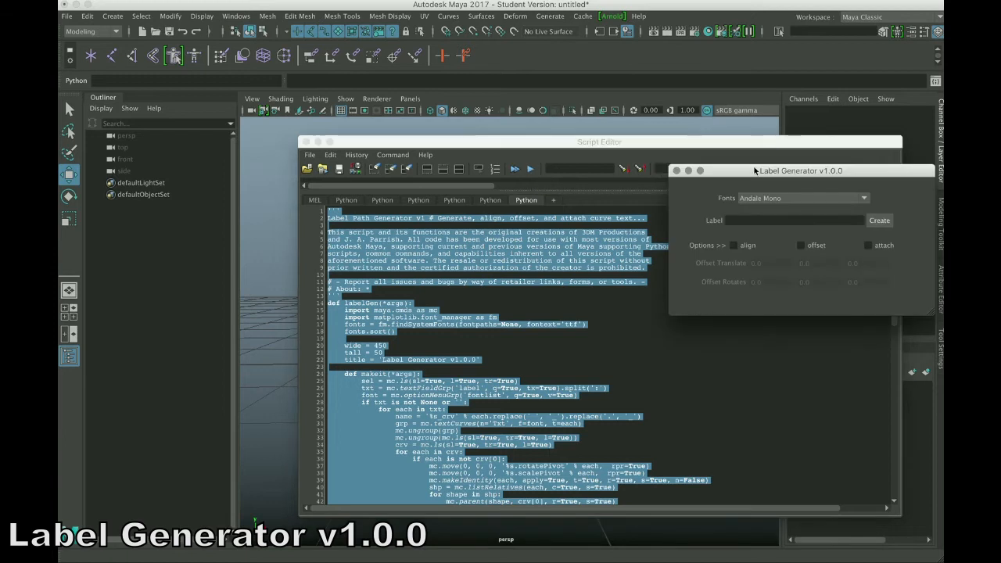
{"action": "left_click_drag", "start_coordinate": [801, 170], "coordinate": [401, 83]}
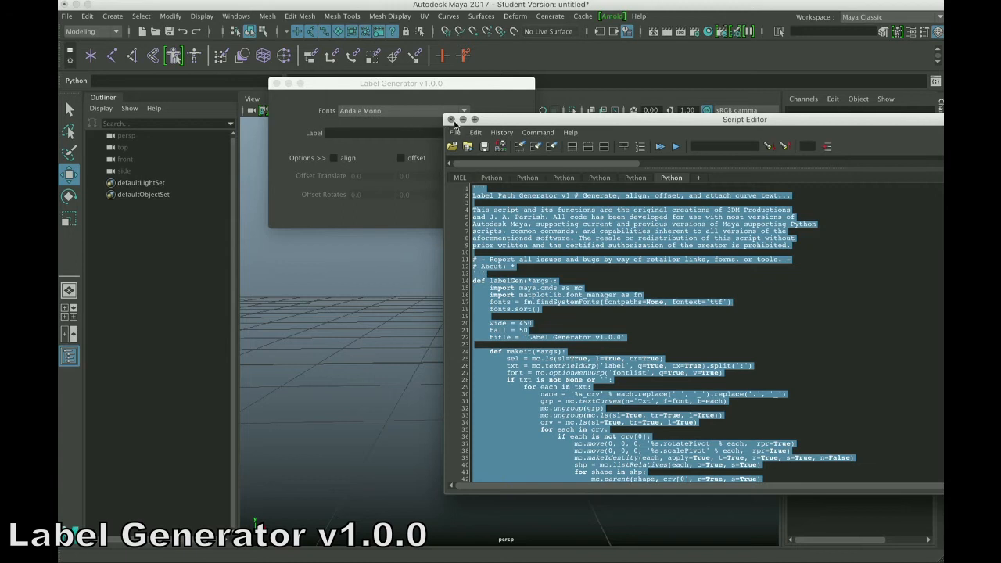
Close the Script Editor, browse the font list and keep Andale Mono as the label font
{"action": "left_click", "coordinate": [452, 119]}
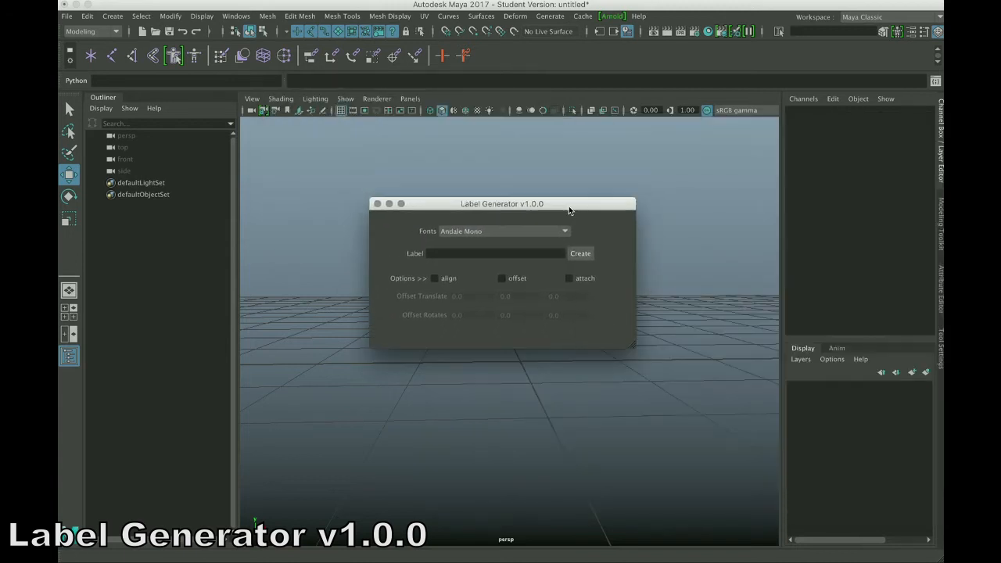
{"action": "mouse_move", "coordinate": [484, 239]}
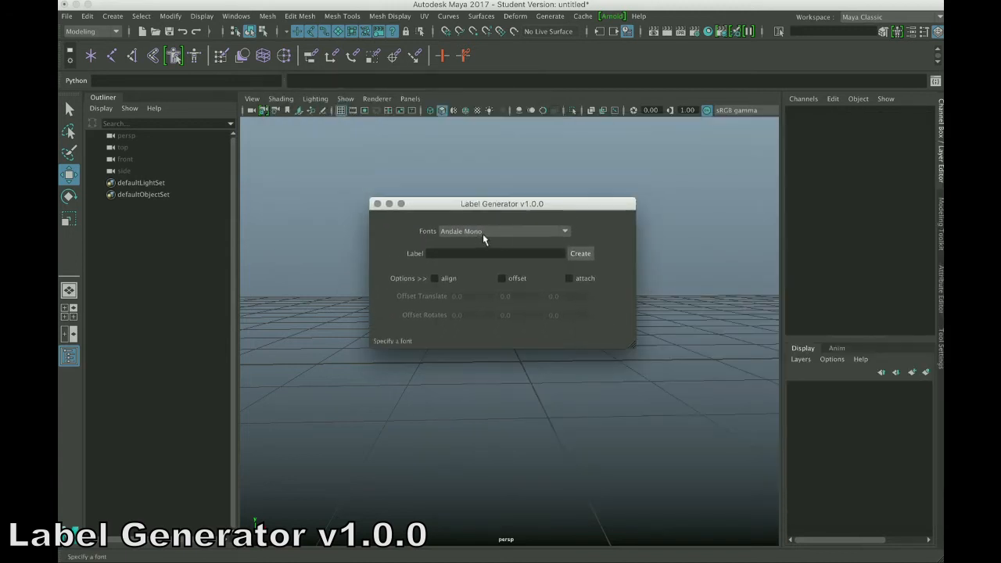
{"action": "left_click", "coordinate": [563, 232]}
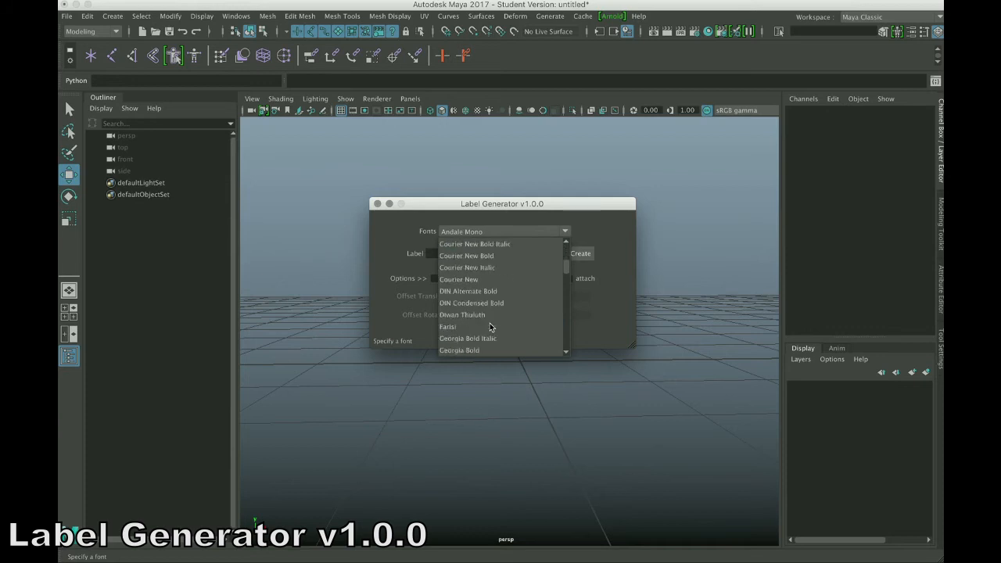
{"action": "scroll", "scroll_direction": "down", "scroll_amount": 3}
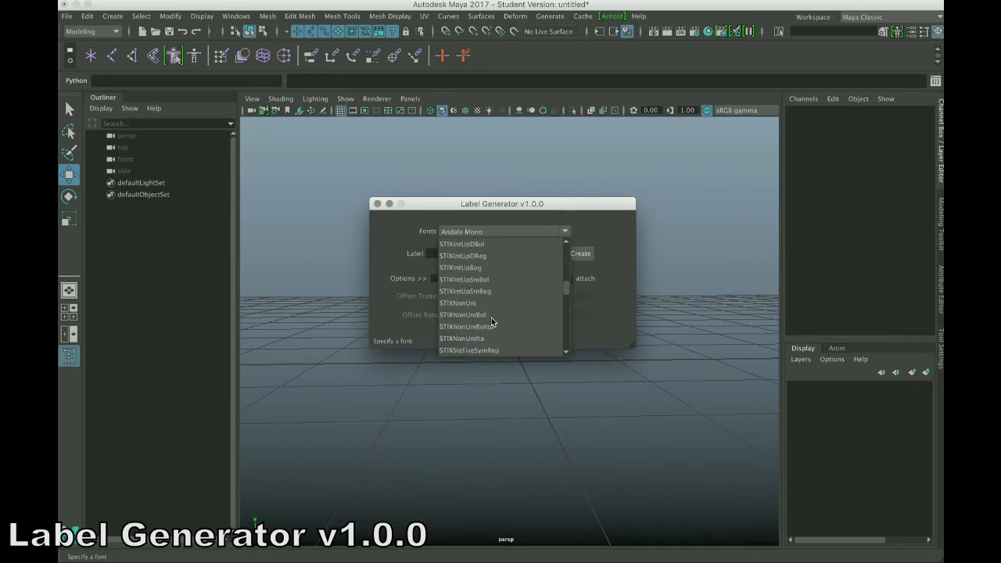
{"action": "scroll", "scroll_direction": "down", "scroll_amount": 3}
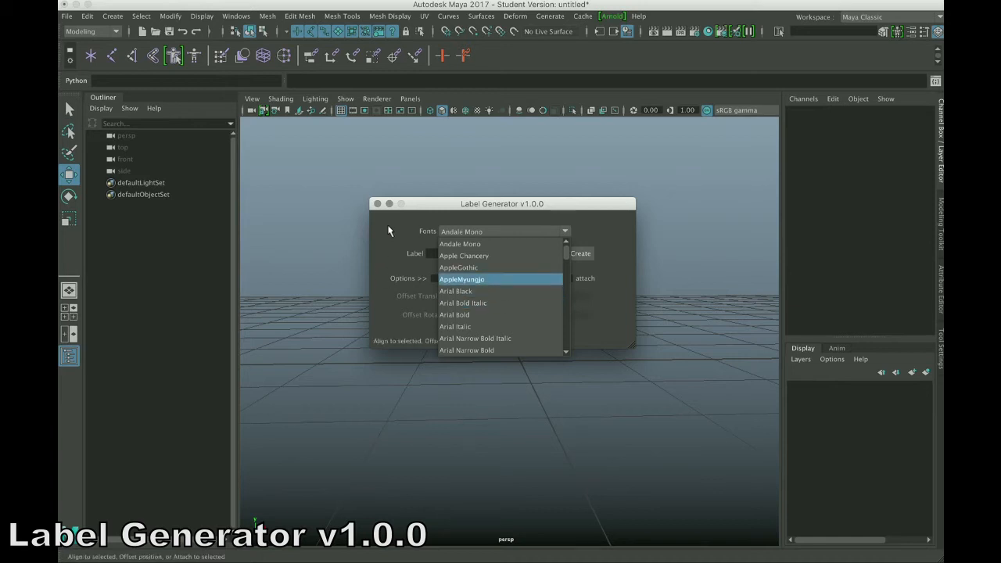
{"action": "left_click", "coordinate": [459, 244]}
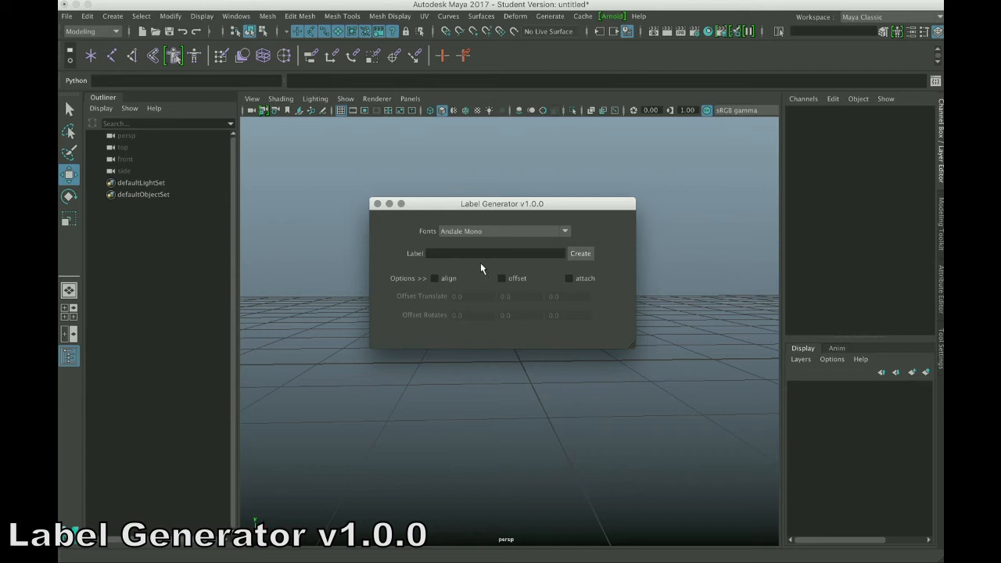
Enter 'Text Word StateMent' as the label text in the Label Generator
{"action": "type", "text": "Text"}
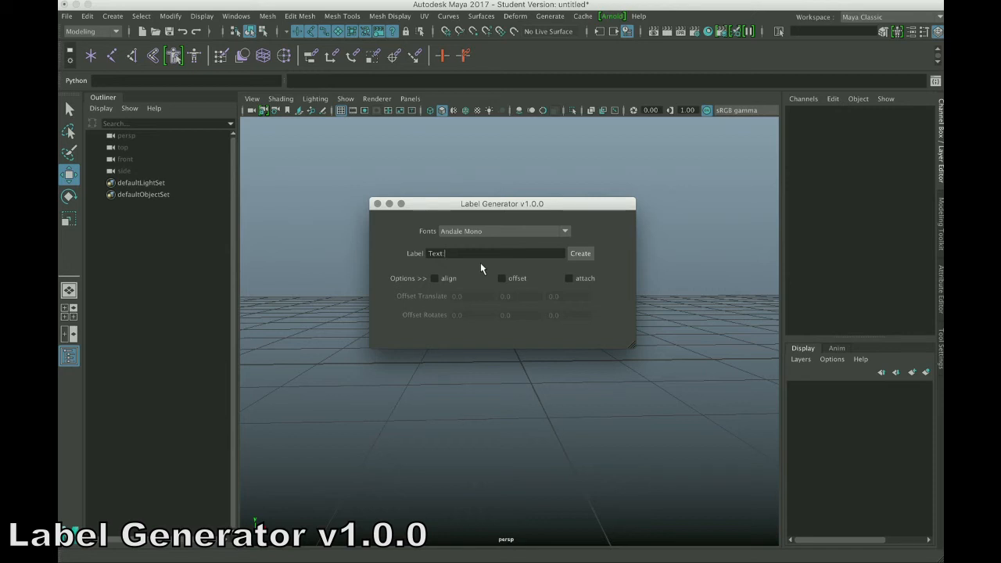
{"action": "type", "text": "Word"}
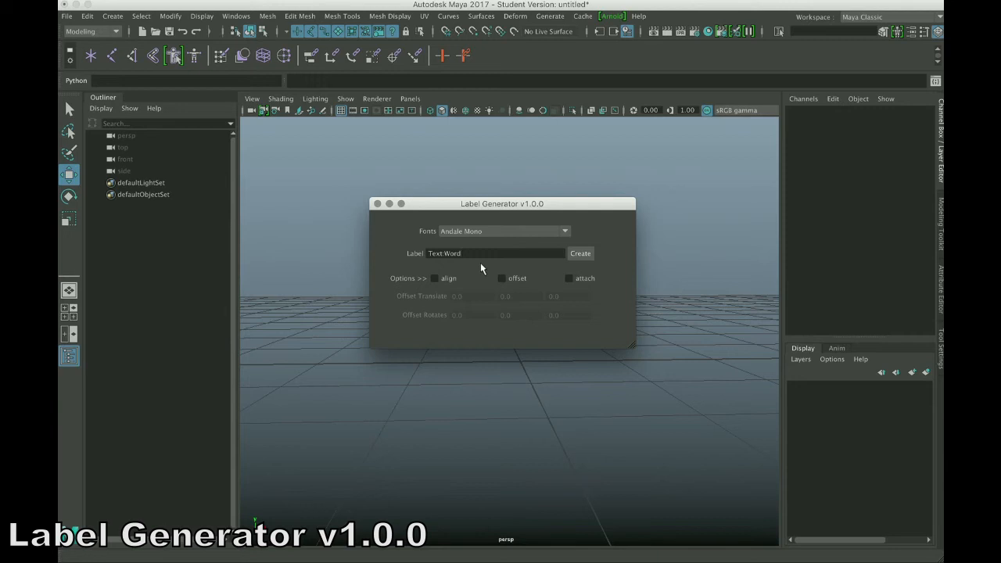
{"action": "type", "text": "s"}
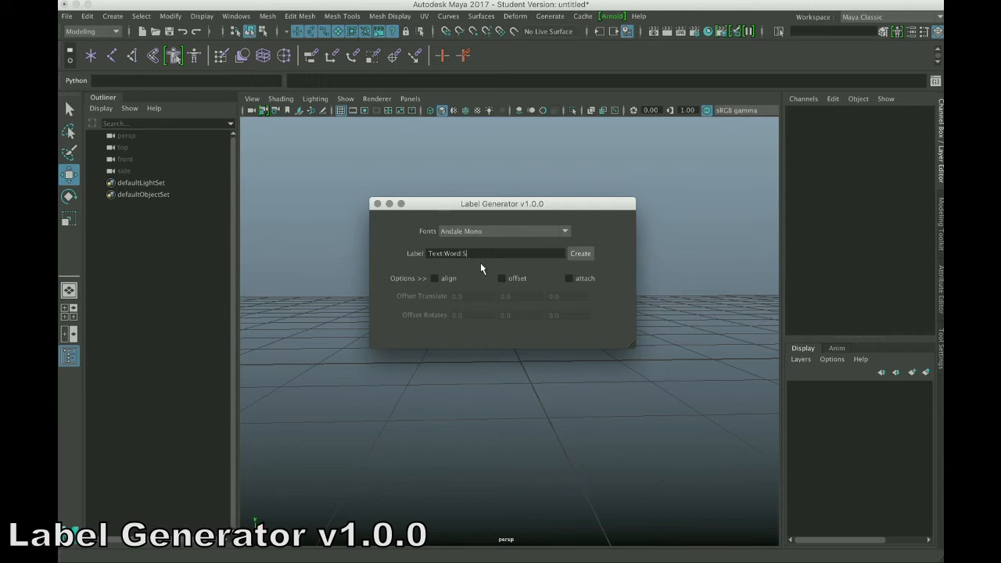
{"action": "type", "text": "Tate"}
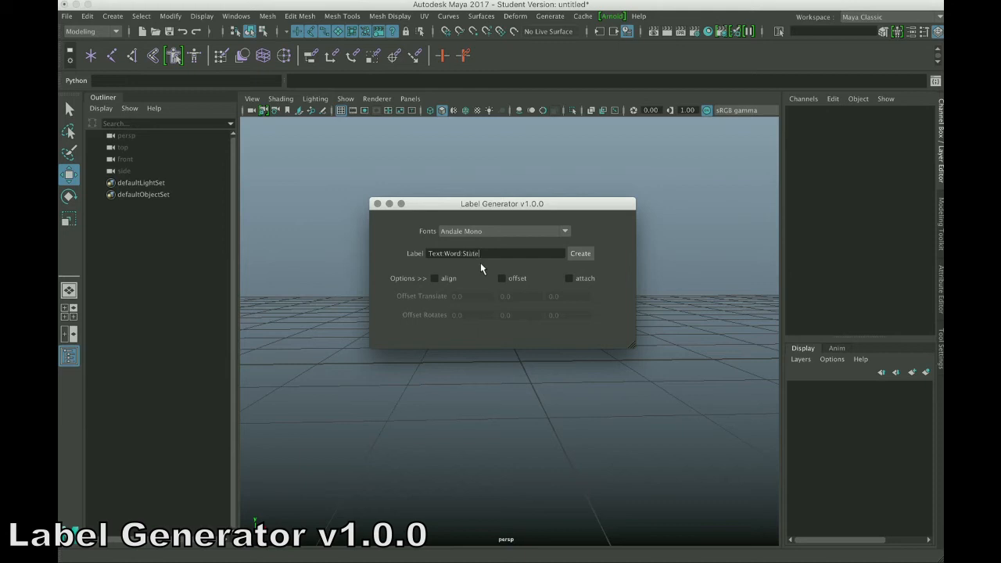
{"action": "type", "text": "ment"}
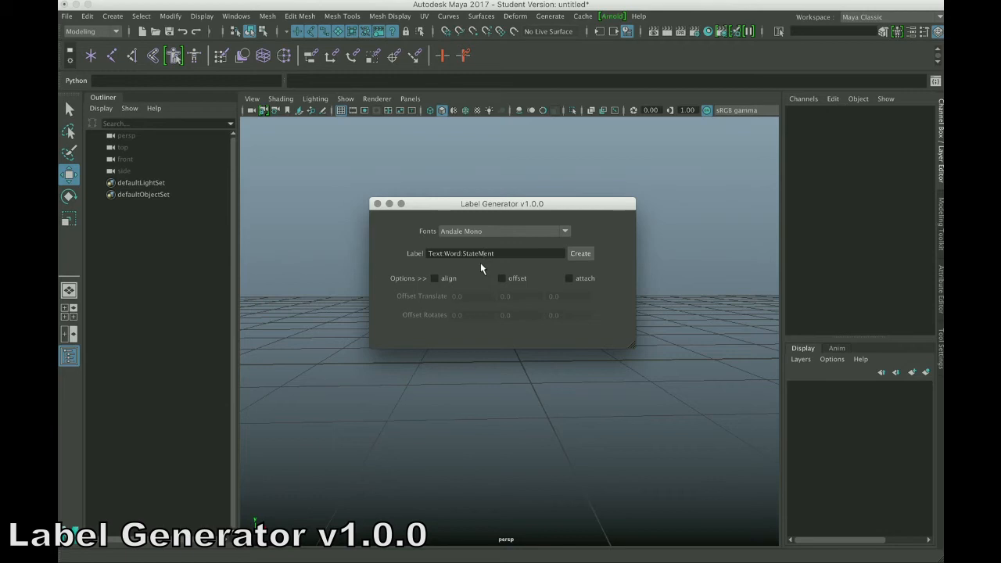
{"action": "mouse_move", "coordinate": [430, 306]}
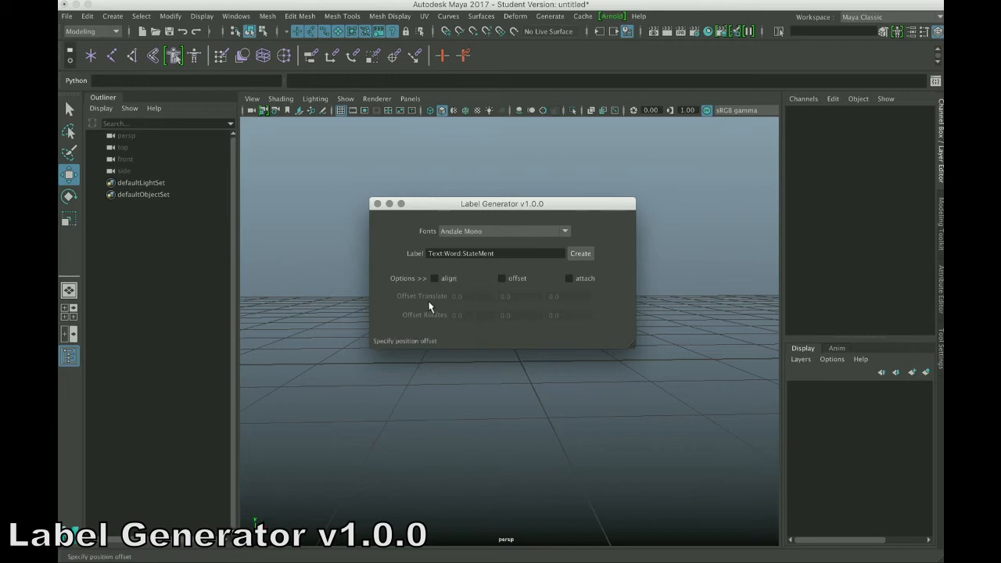
Create the curve text and stack the words with StateMent above Text and Word
{"action": "left_click", "coordinate": [580, 254]}
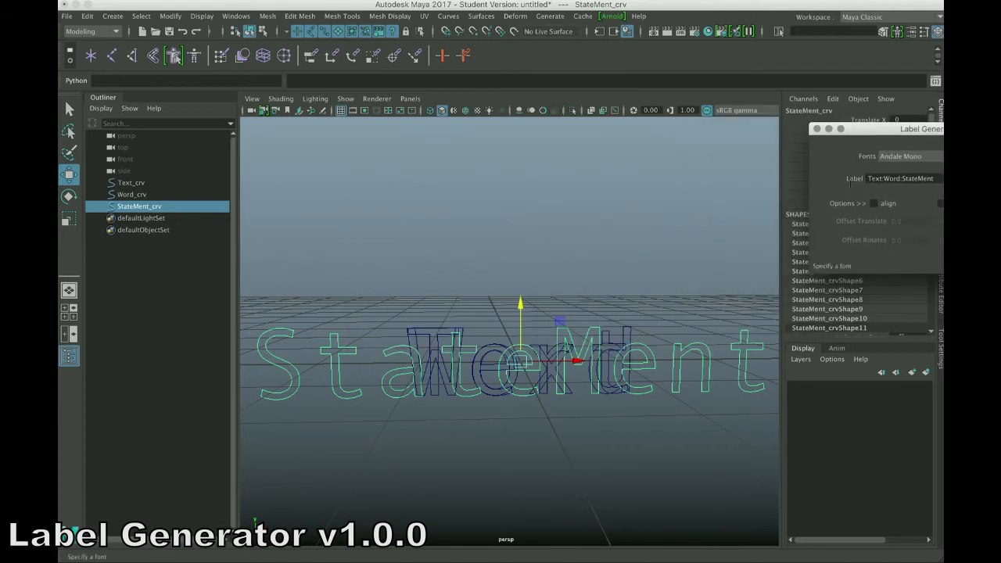
{"action": "mouse_move", "coordinate": [538, 285]}
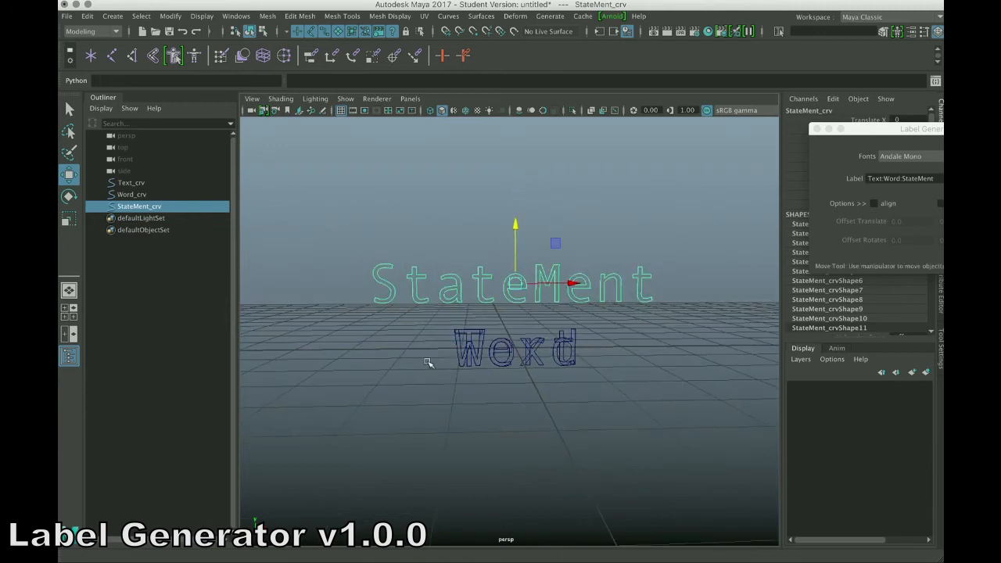
{"action": "left_click", "coordinate": [132, 194]}
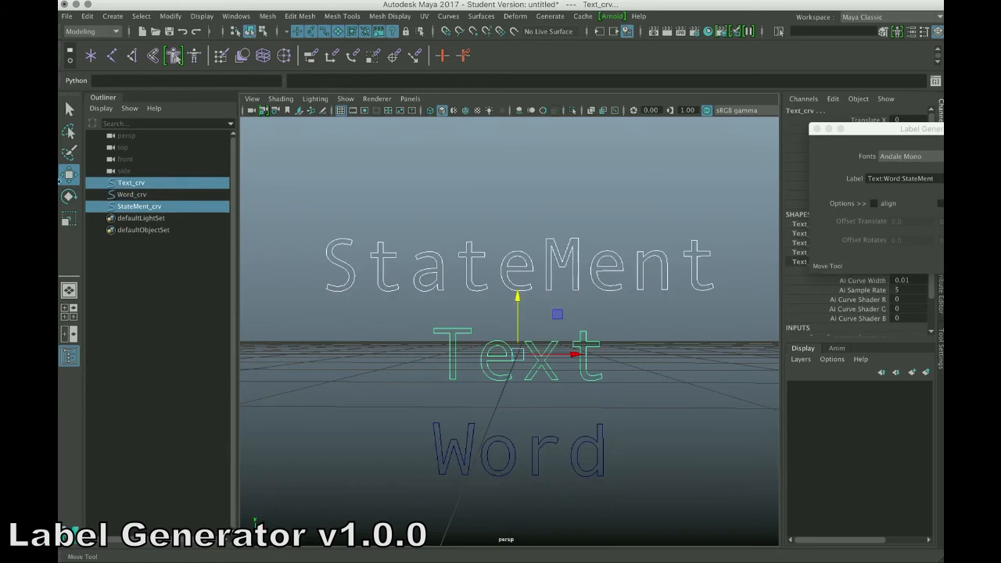
{"action": "left_click", "coordinate": [132, 194]}
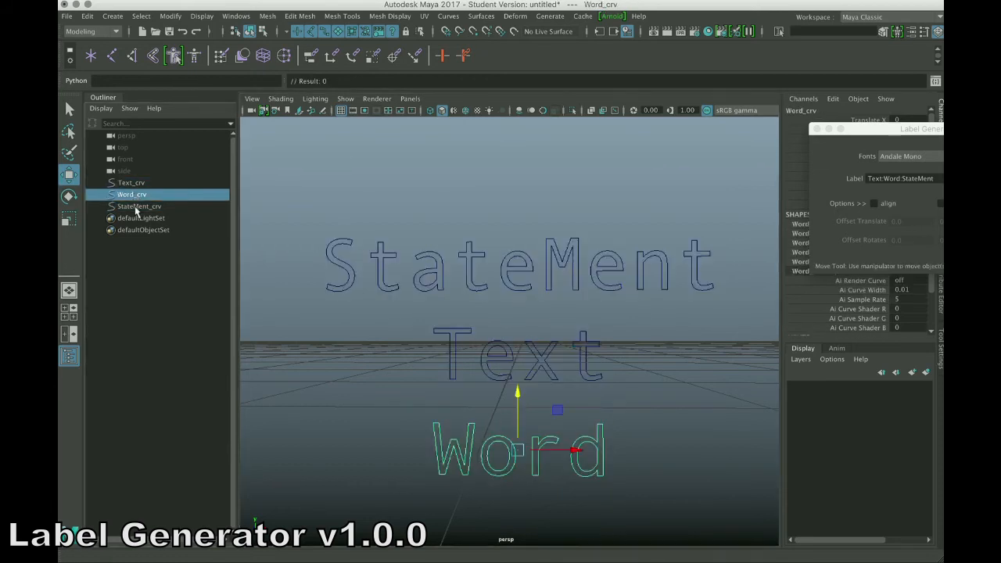
{"action": "left_click", "coordinate": [132, 181]}
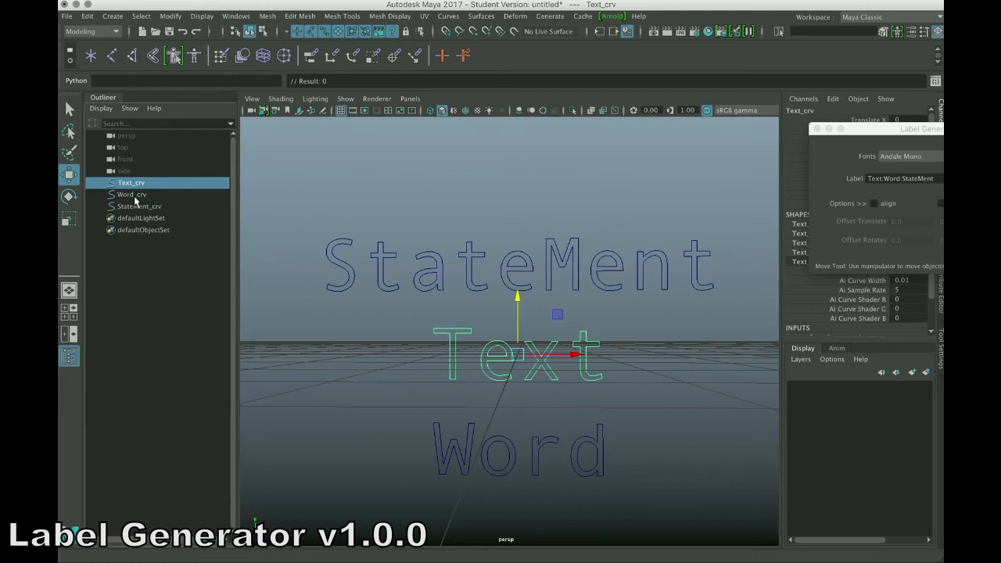
{"action": "left_click", "coordinate": [131, 194]}
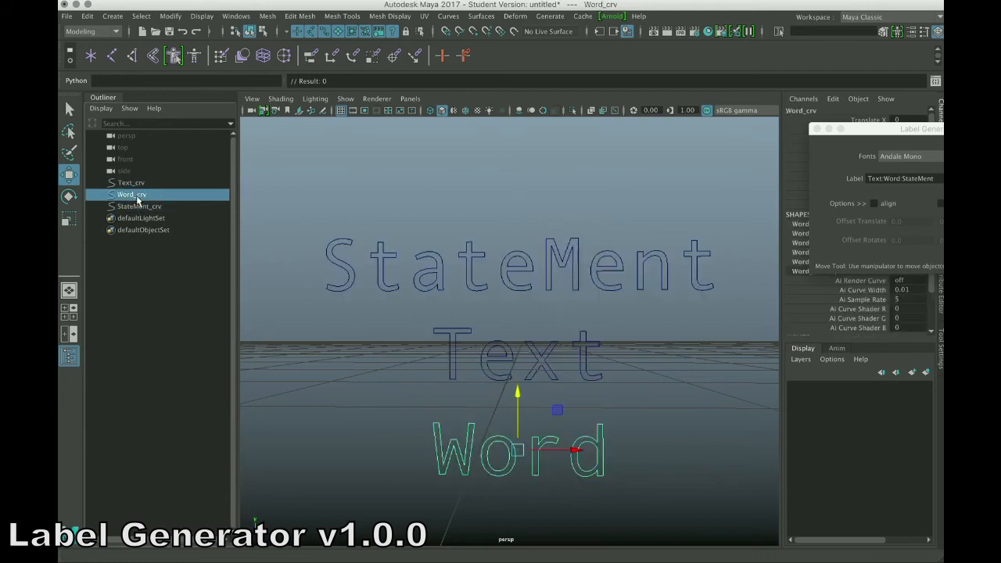
{"action": "left_click", "coordinate": [132, 181]}
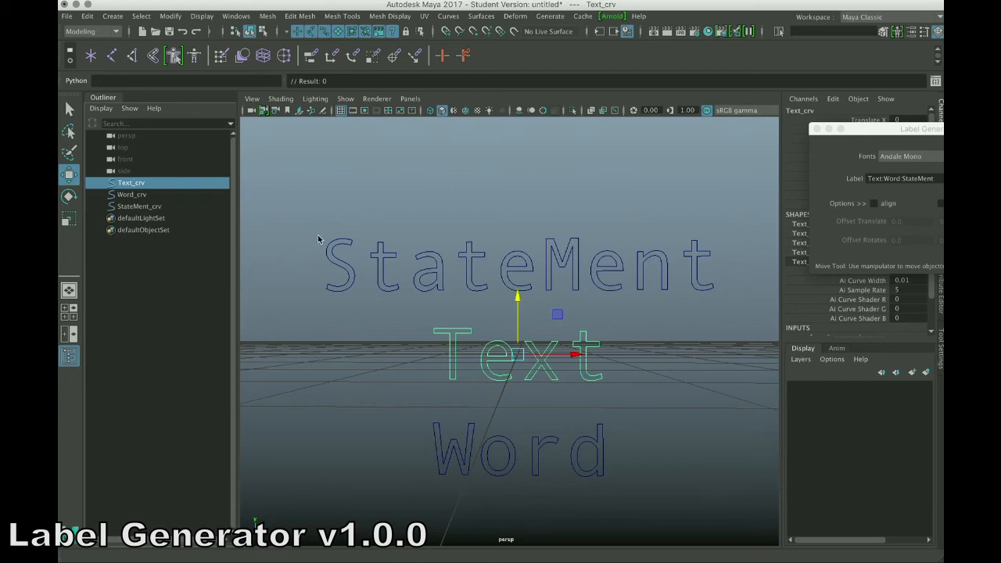
{"action": "left_click", "coordinate": [139, 206]}
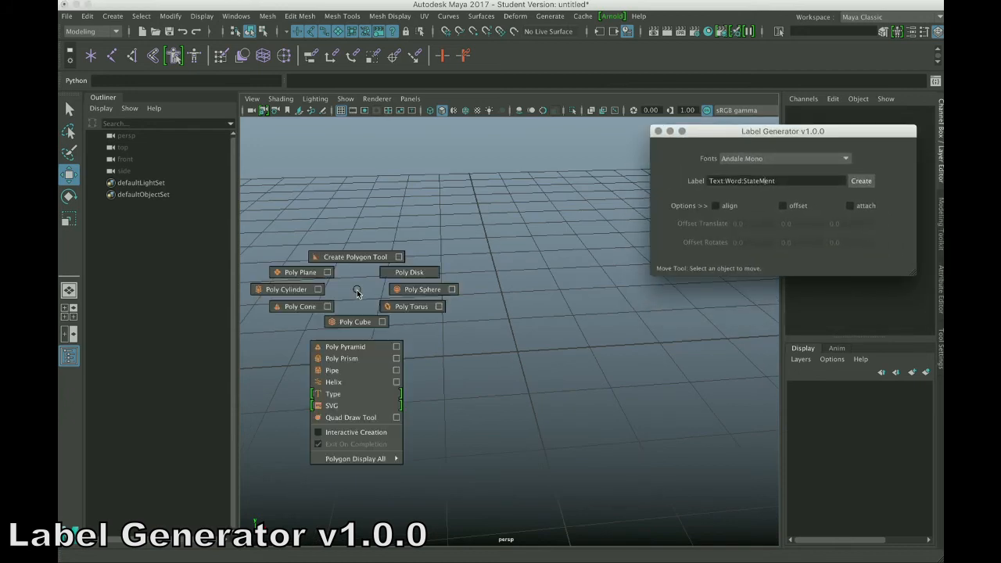
Add a polygon cone and move it to the left on the grid
{"action": "left_click", "coordinate": [301, 305]}
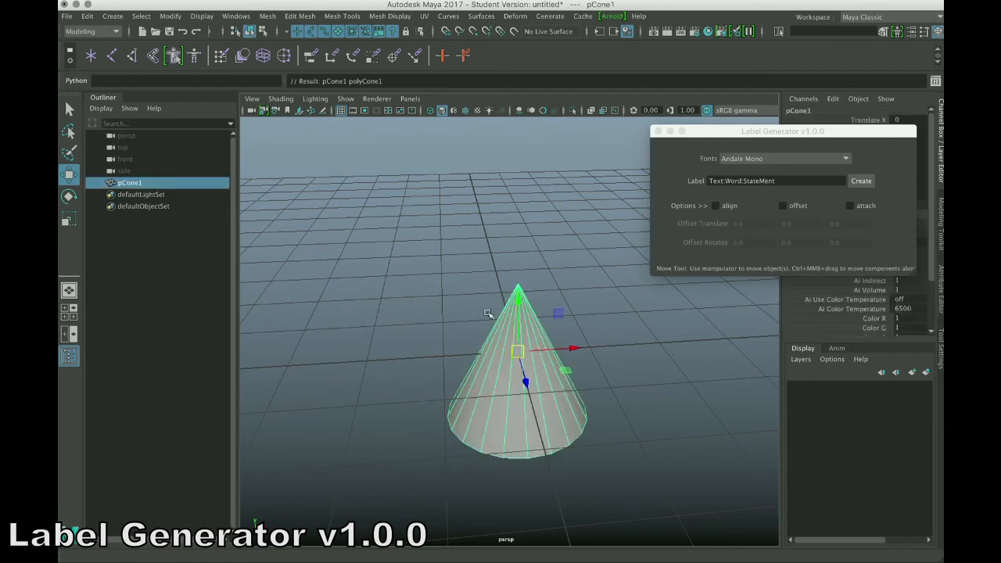
{"action": "left_click_drag", "start_coordinate": [575, 348], "coordinate": [532, 350]}
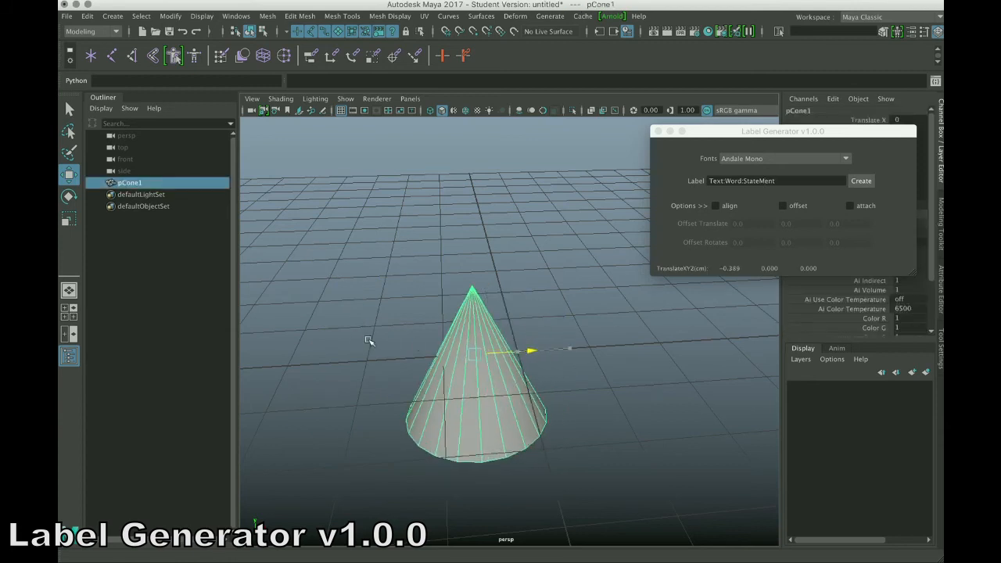
{"action": "left_click_drag", "start_coordinate": [530, 350], "coordinate": [466, 367]}
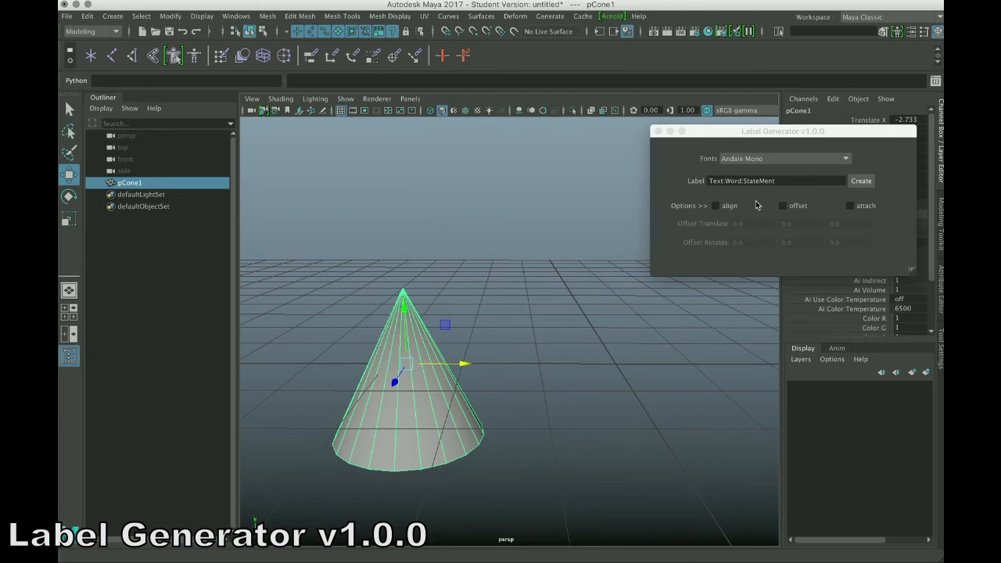
Create an aligned 'Cone' curve text label in the Apple Chancery font
{"action": "left_click", "coordinate": [715, 206]}
{"action": "type", "text": "Cone"}
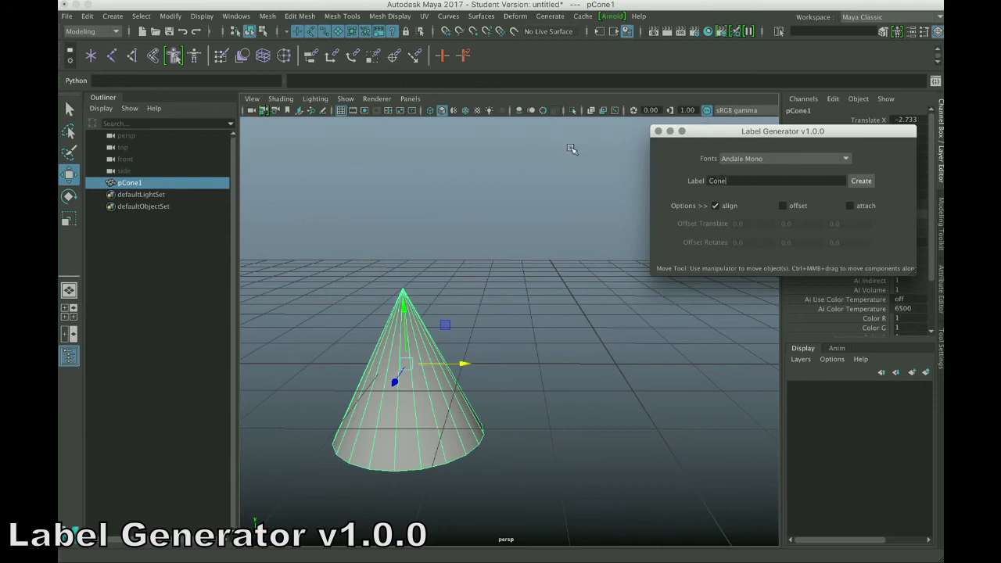
{"action": "left_click", "coordinate": [845, 159]}
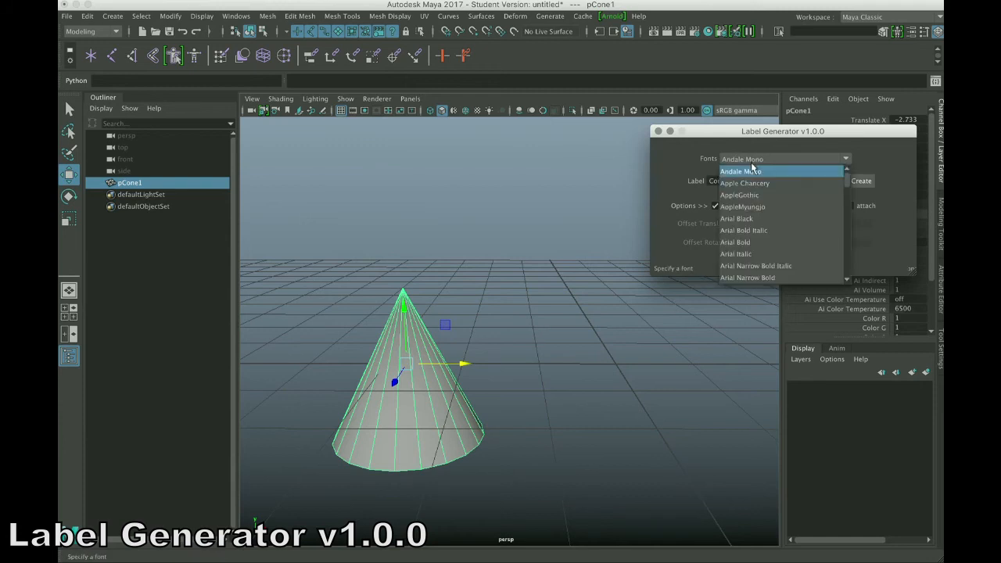
{"action": "left_click", "coordinate": [738, 194]}
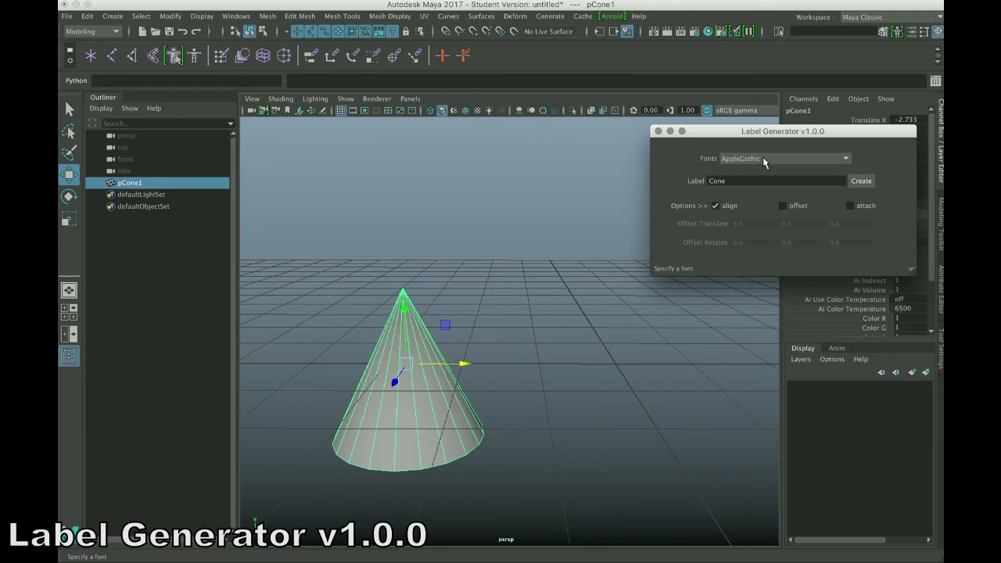
{"action": "left_click", "coordinate": [782, 159]}
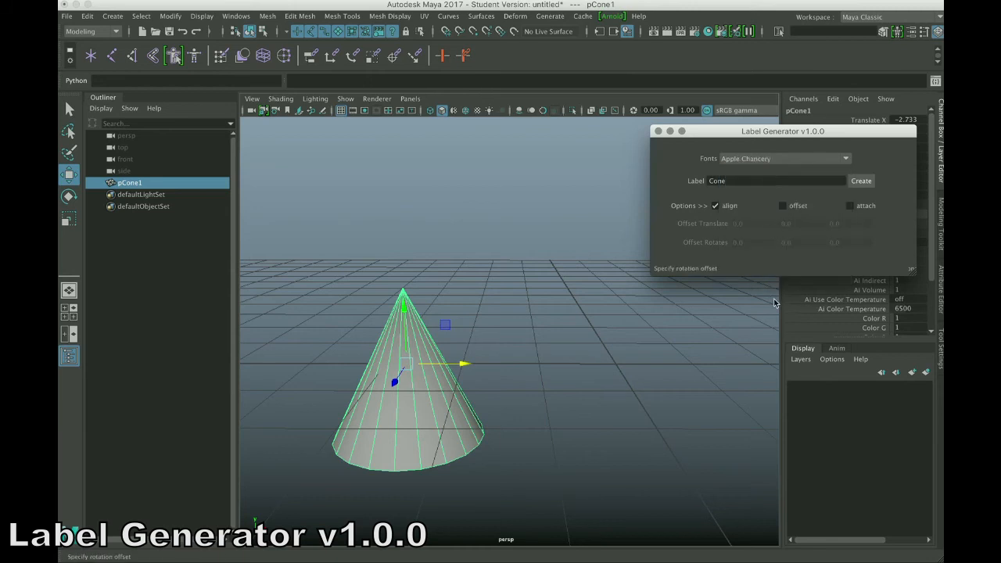
{"action": "left_click", "coordinate": [860, 181]}
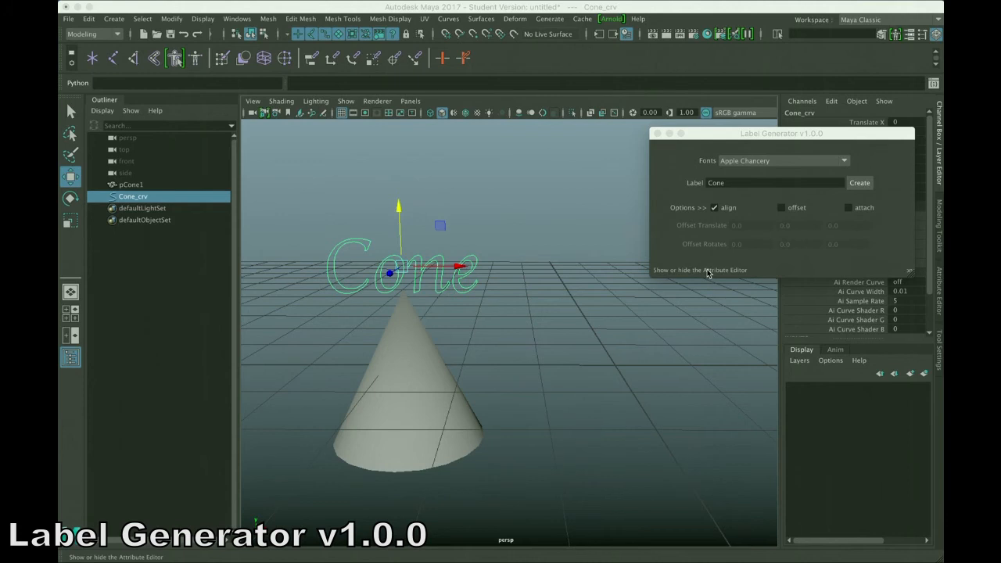
{"action": "mouse_move", "coordinate": [503, 335]}
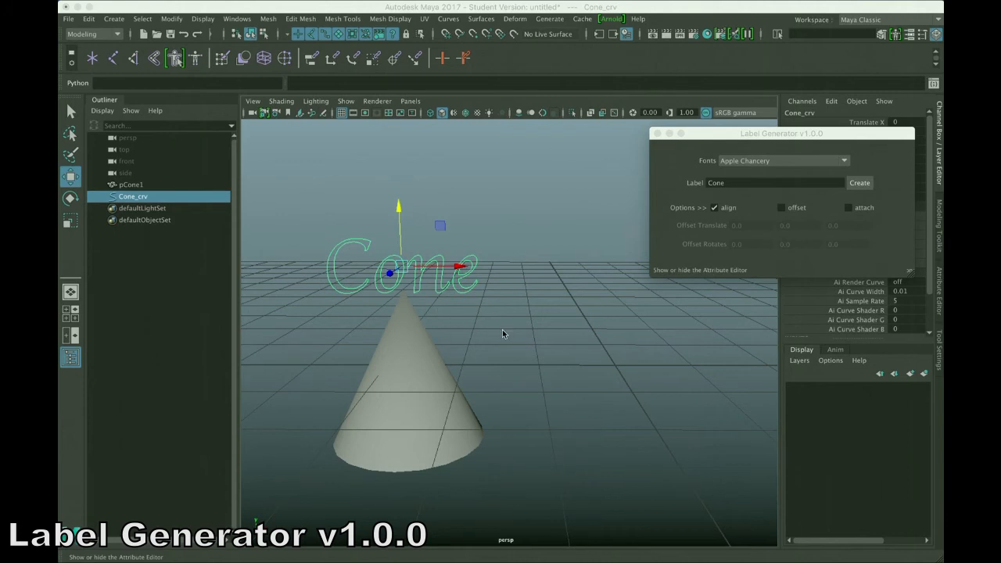
Set the label to 'ConeTwo' with offset enabled and Offset Translate Y 2.0
{"action": "left_click", "coordinate": [860, 182]}
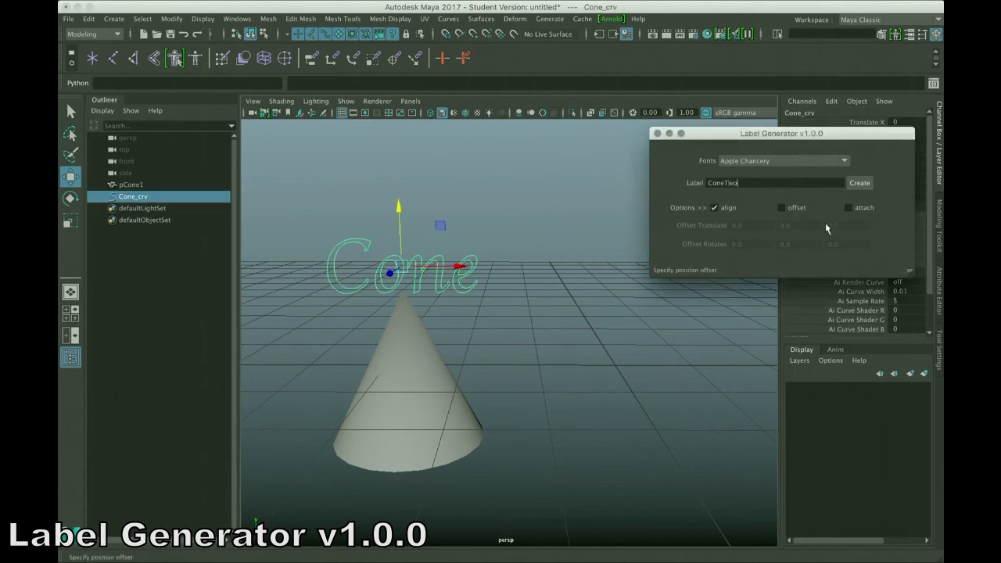
{"action": "left_click", "coordinate": [780, 207]}
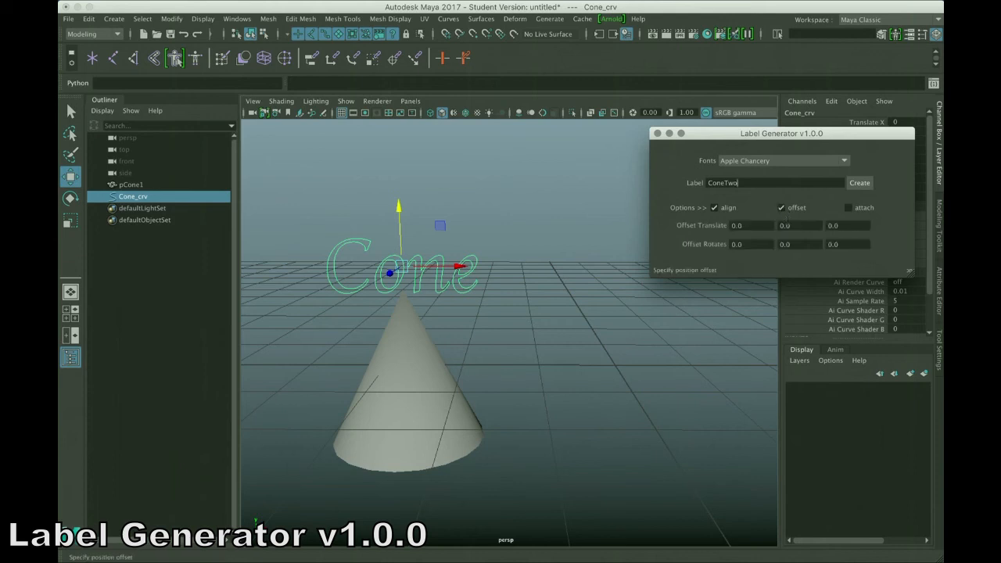
{"action": "left_click", "coordinate": [798, 225]}
{"action": "type", "text": "2"}
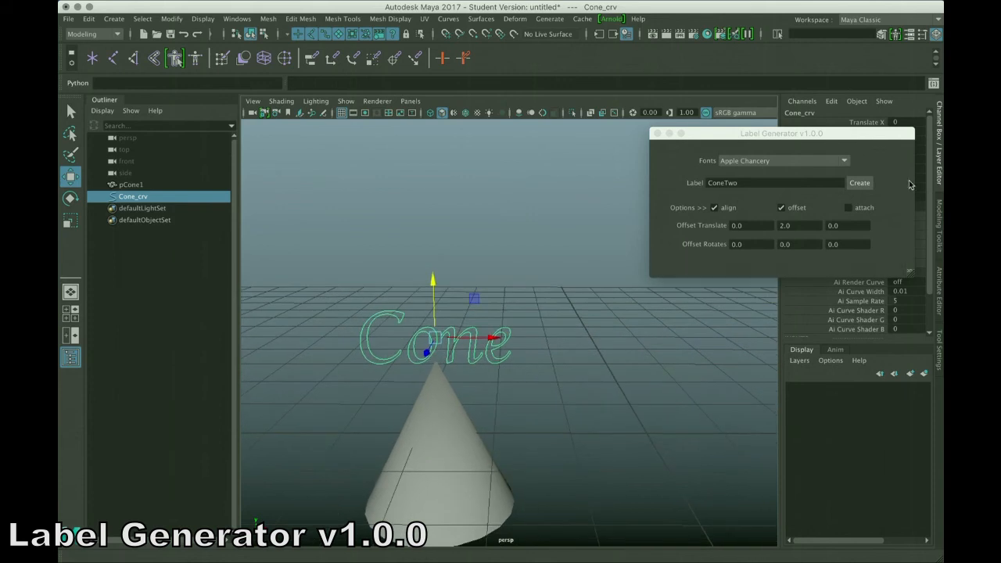
{"action": "left_click", "coordinate": [859, 181]}
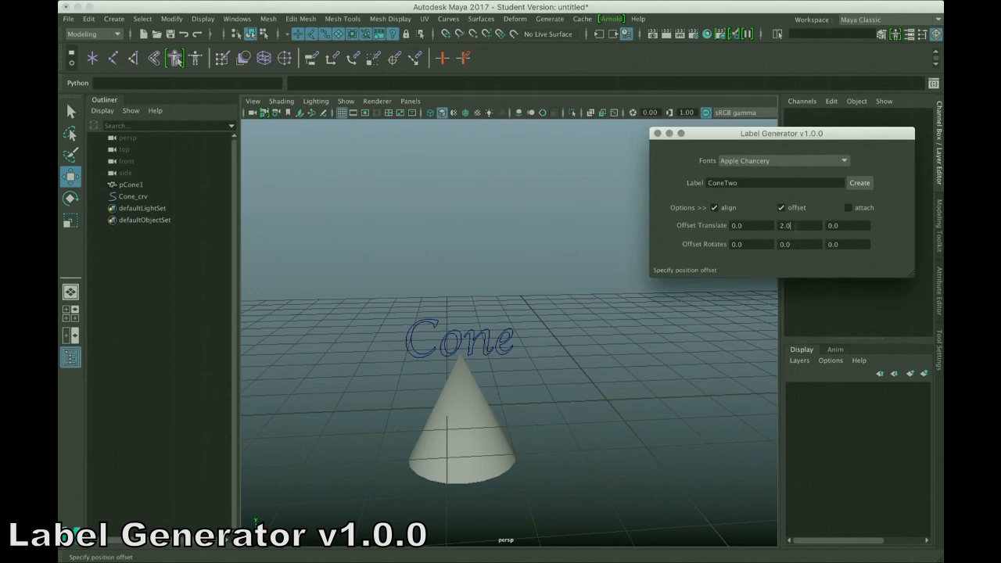
Select pCone1 and create the offset 'ConeTwo' label above the Cone label
{"action": "left_click", "coordinate": [858, 181]}
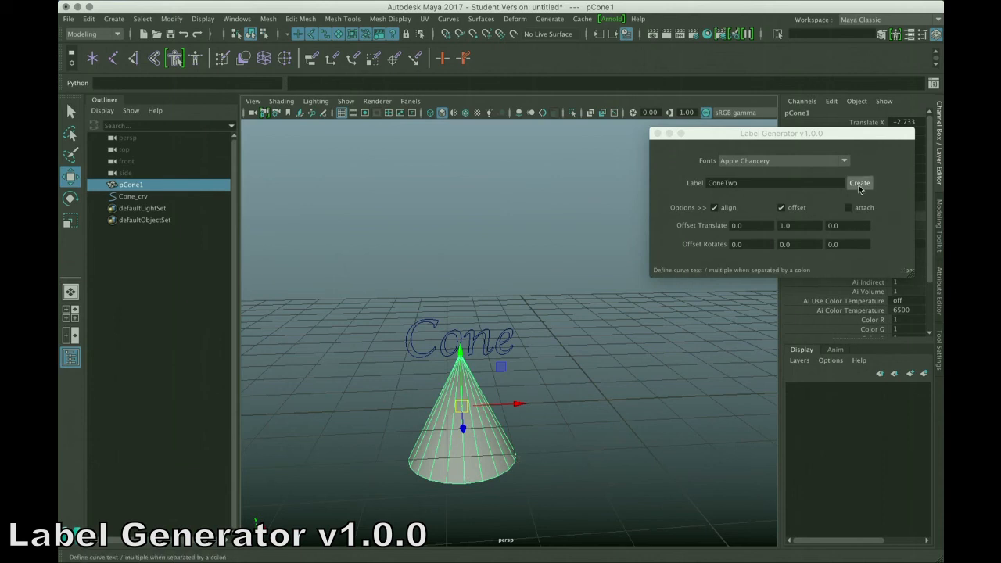
{"action": "left_click", "coordinate": [858, 182]}
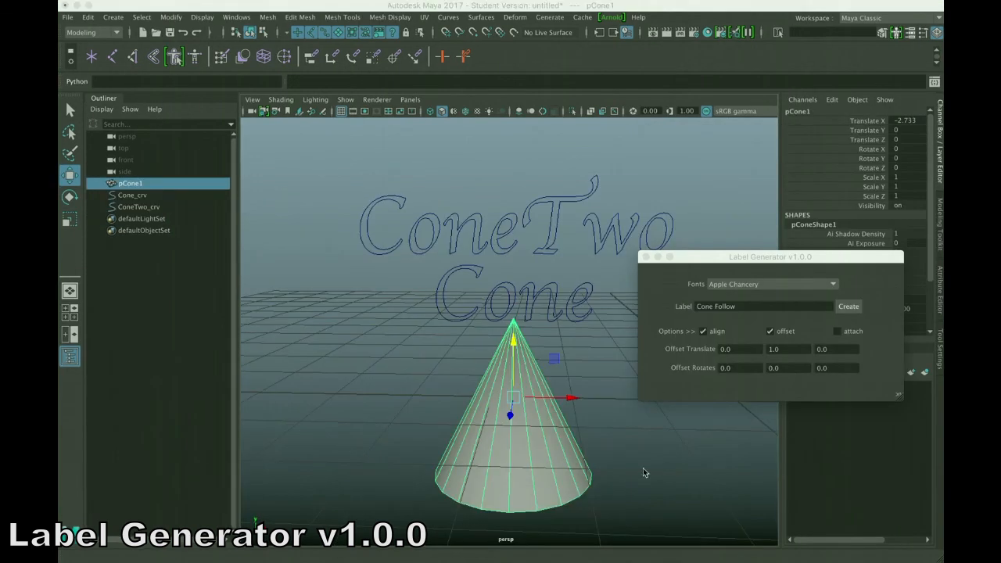
{"action": "mouse_move", "coordinate": [639, 391]}
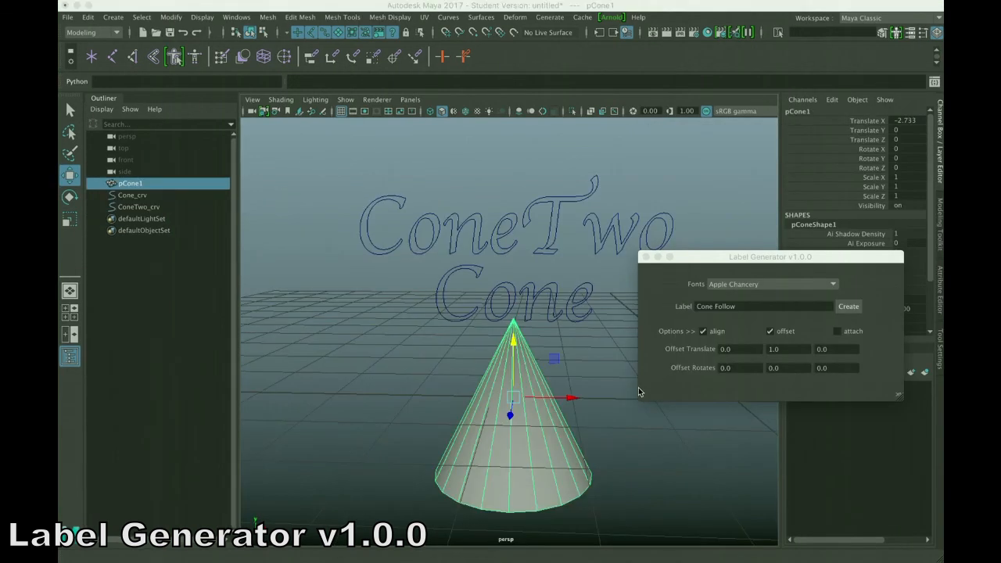
{"action": "mouse_move", "coordinate": [641, 442]}
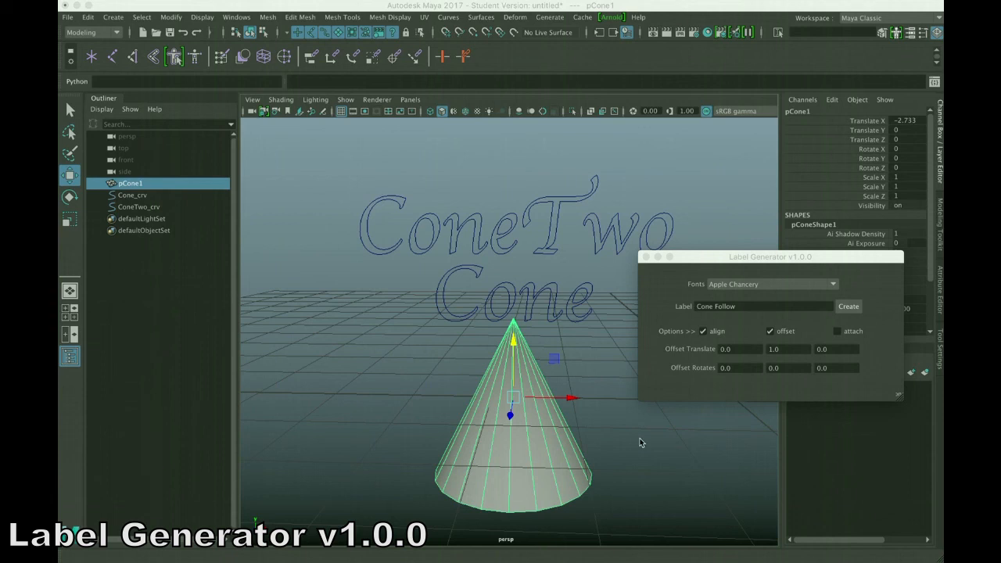
Create a 'Cone Follow' label with attach enabled so it sits at the cone's tip
{"action": "left_click_drag", "start_coordinate": [769, 257], "coordinate": [838, 228]}
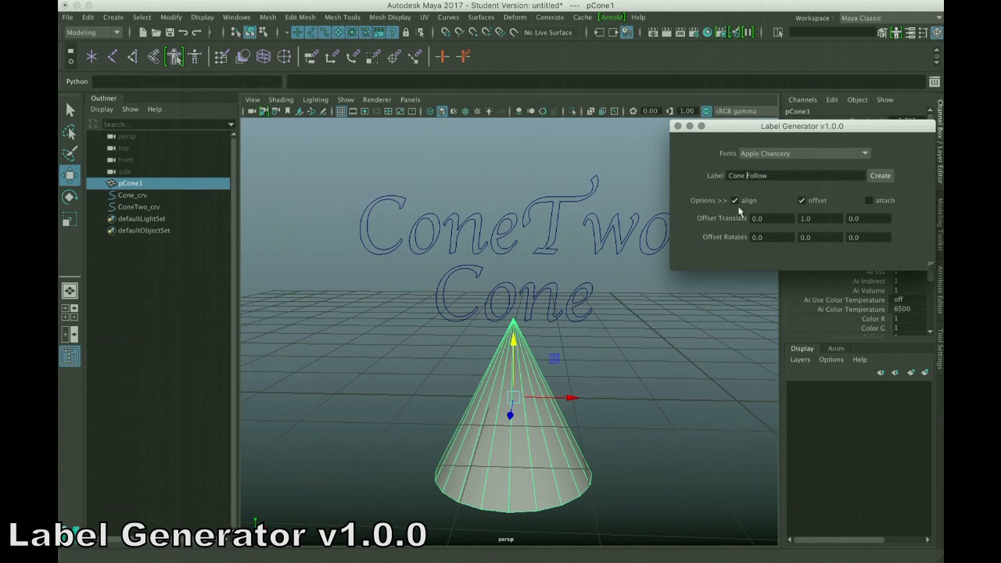
{"action": "mouse_move", "coordinate": [866, 205]}
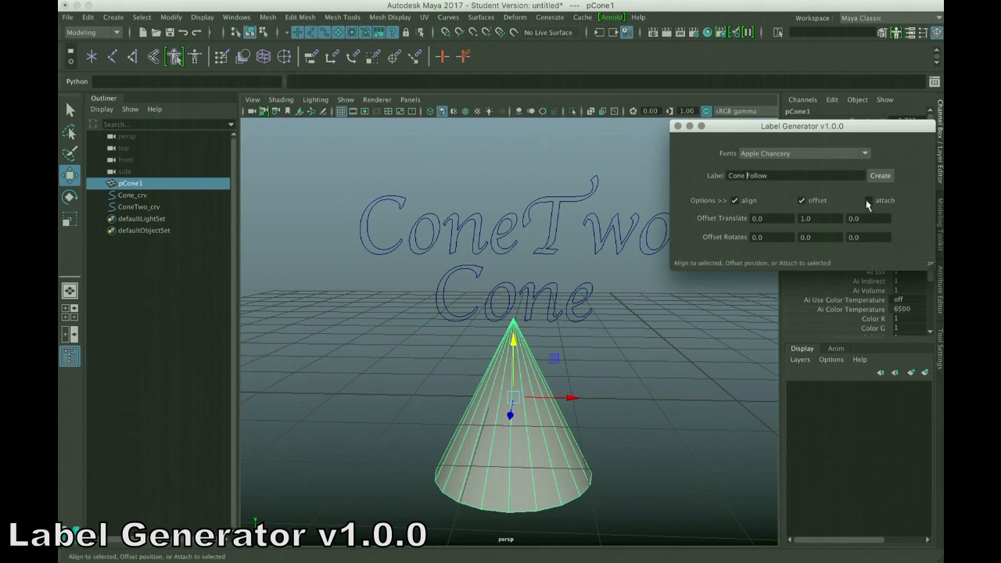
{"action": "left_click", "coordinate": [870, 200]}
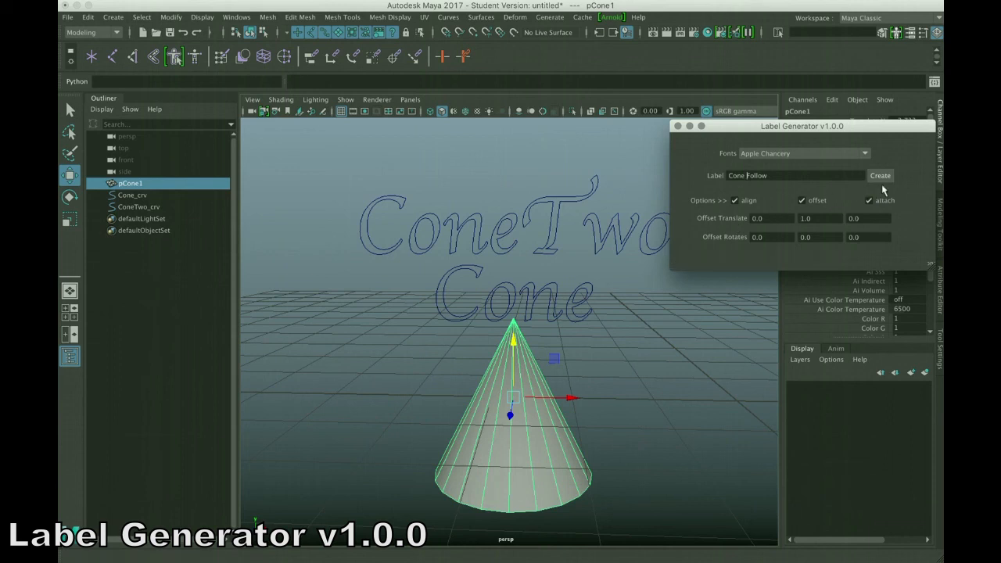
{"action": "mouse_move", "coordinate": [881, 175]}
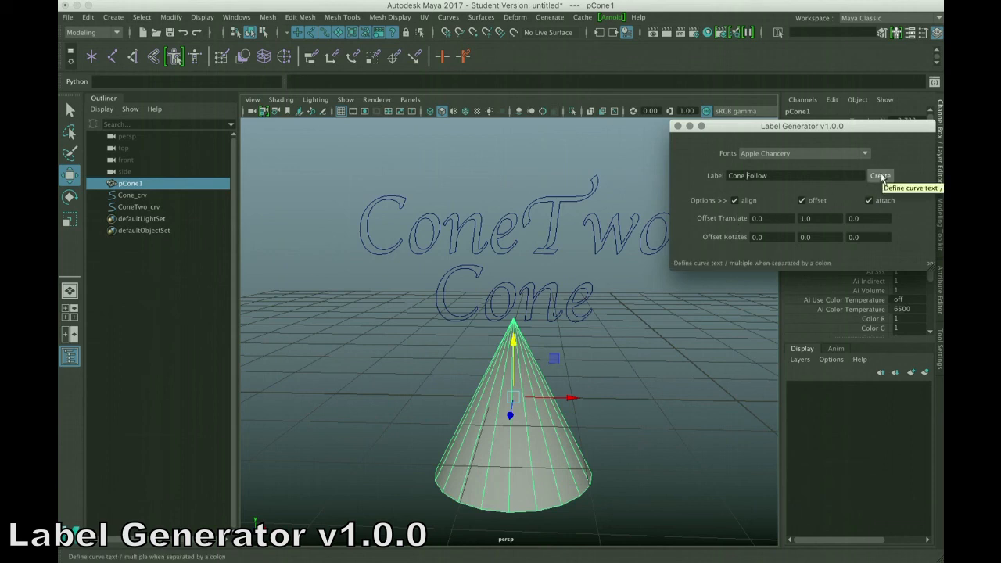
{"action": "left_click", "coordinate": [879, 175]}
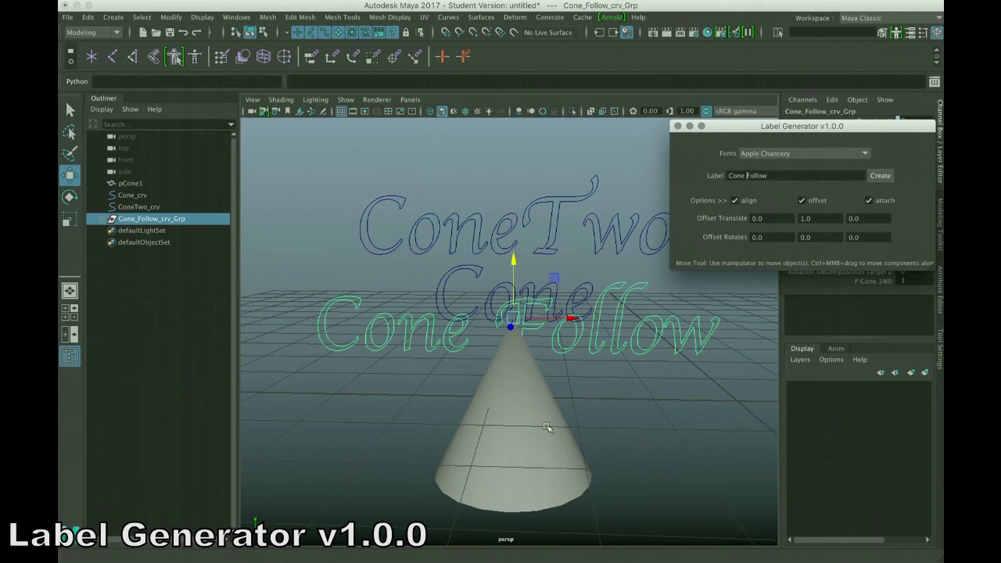
{"action": "mouse_move", "coordinate": [472, 377]}
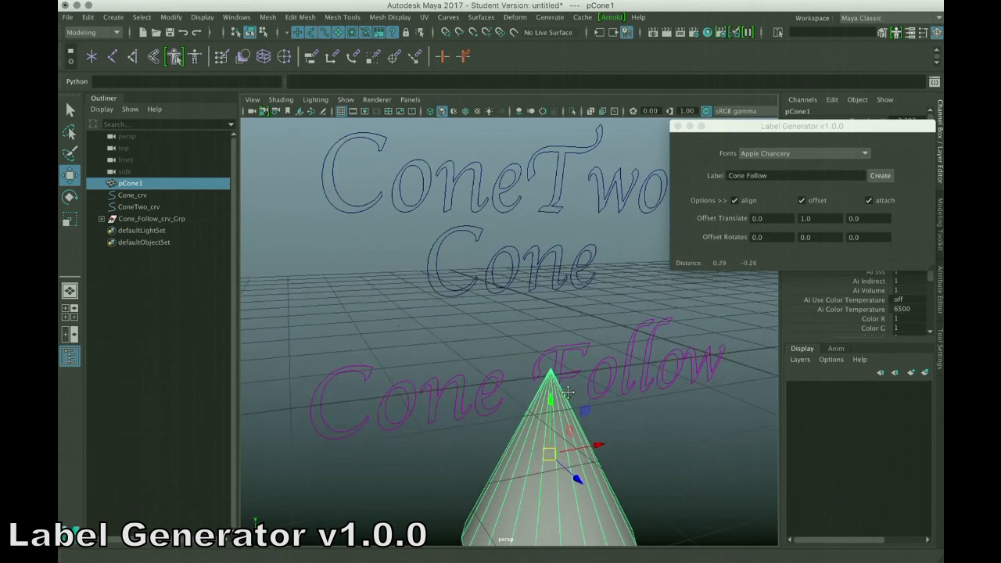
Select Cone_Follow_crv_Grp in the Outliner to confirm it follows the cone
{"action": "left_click", "coordinate": [150, 219]}
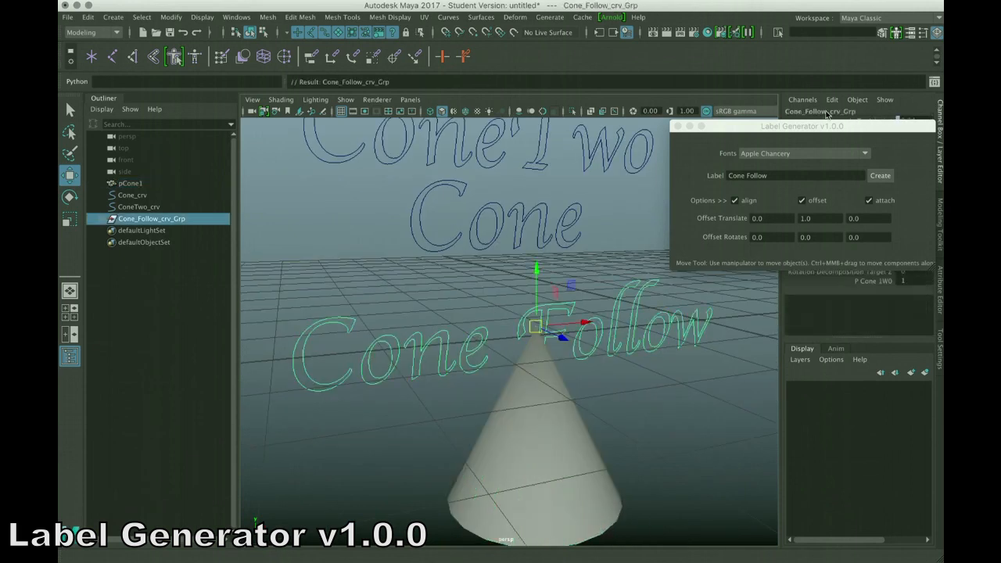
{"action": "left_click_drag", "start_coordinate": [800, 125], "coordinate": [785, 216]}
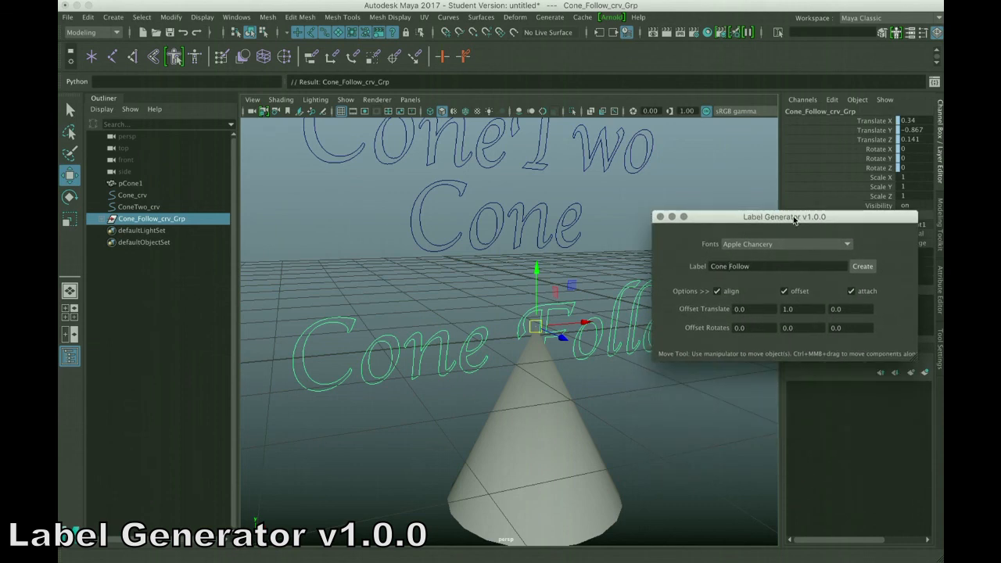
{"action": "left_click_drag", "start_coordinate": [785, 216], "coordinate": [789, 152]}
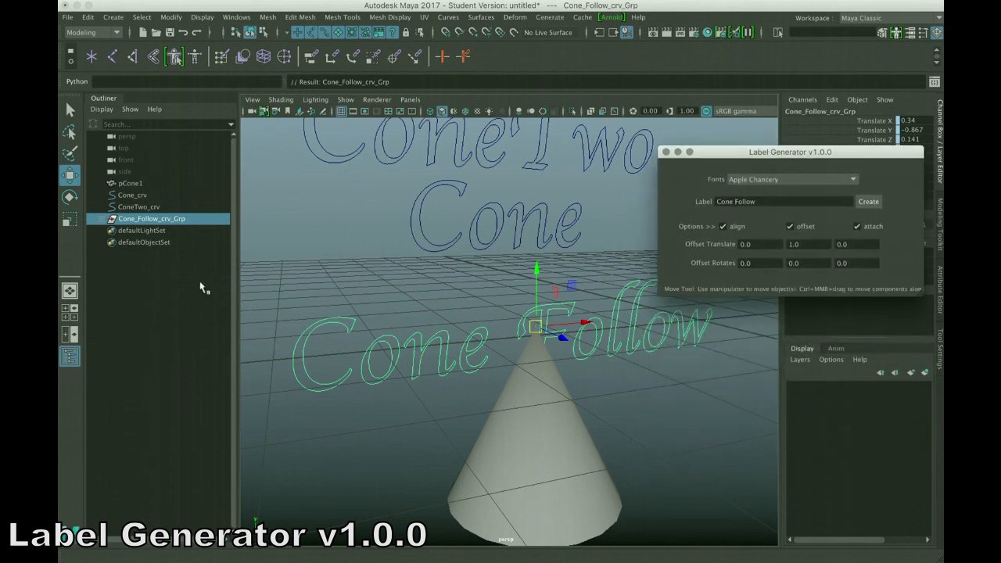